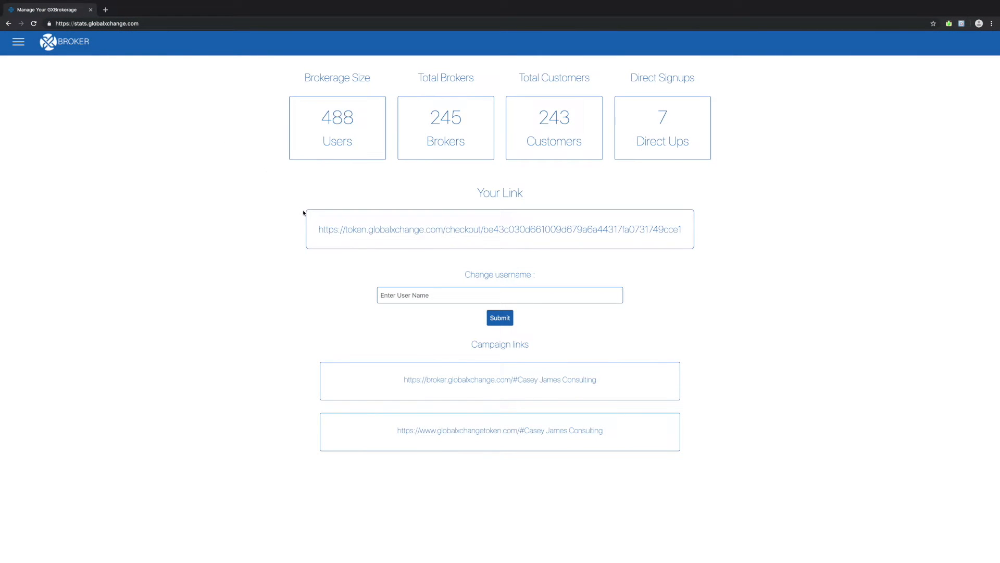
mouse_move(712, 392)
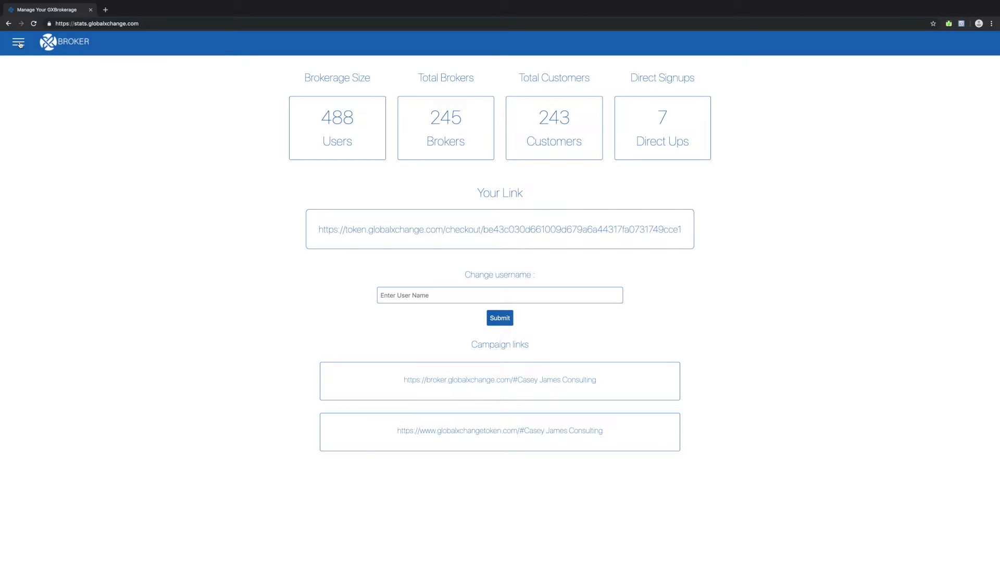
- Navigate from the brokerage dashboard to the broker transactions statement via the menu
left_click(17, 41)
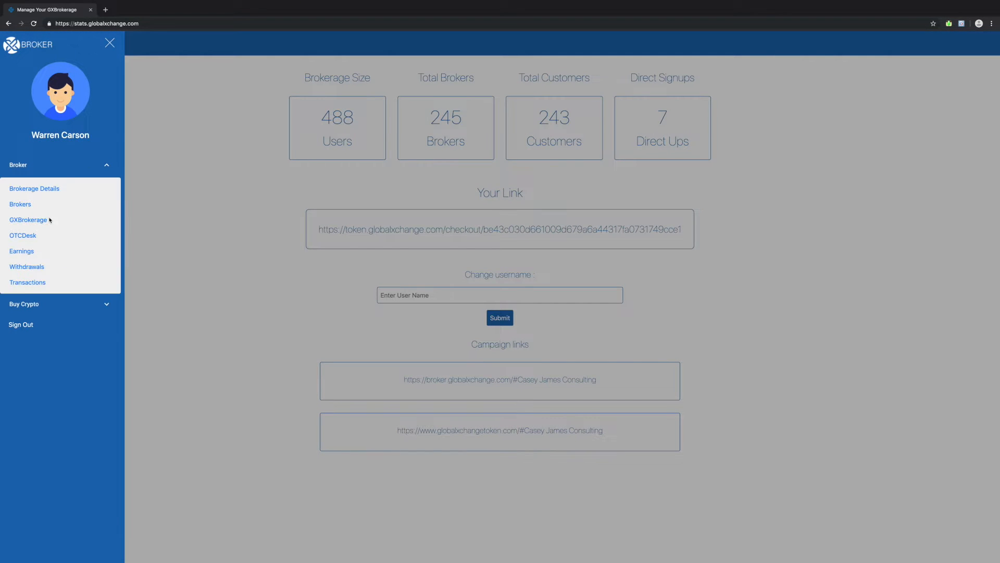
mouse_move(27, 282)
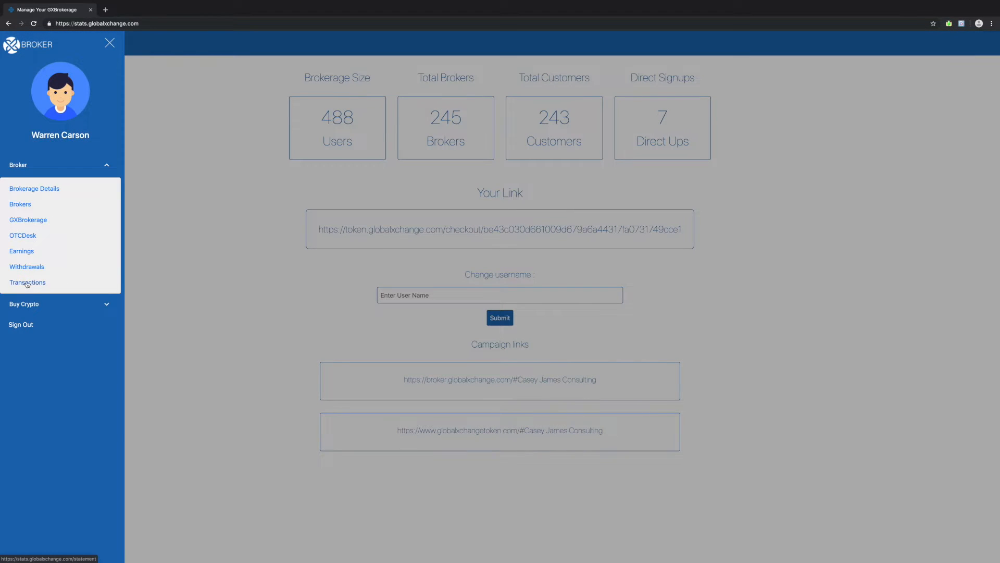
left_click(27, 283)
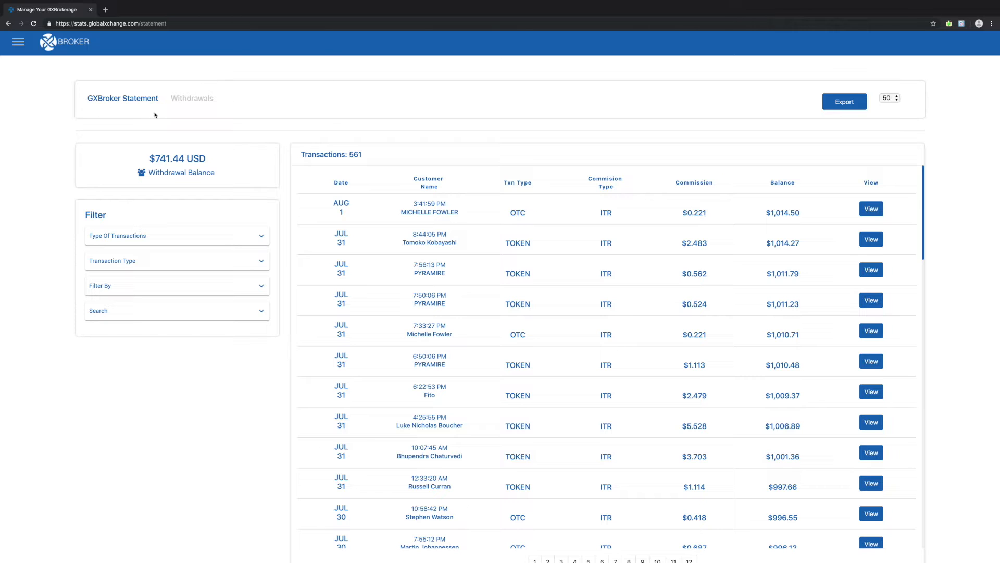
mouse_move(420, 220)
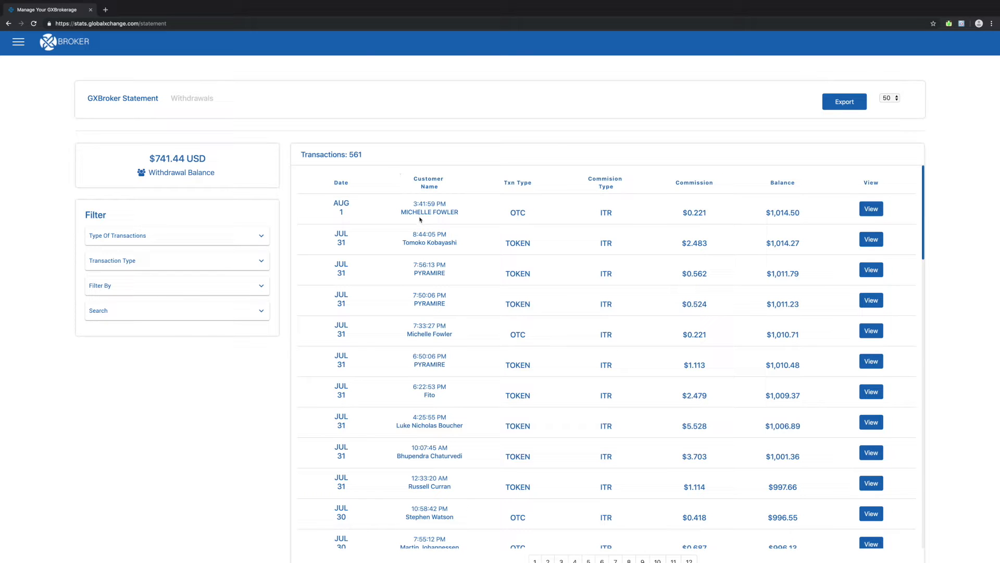
scroll("down", 3)
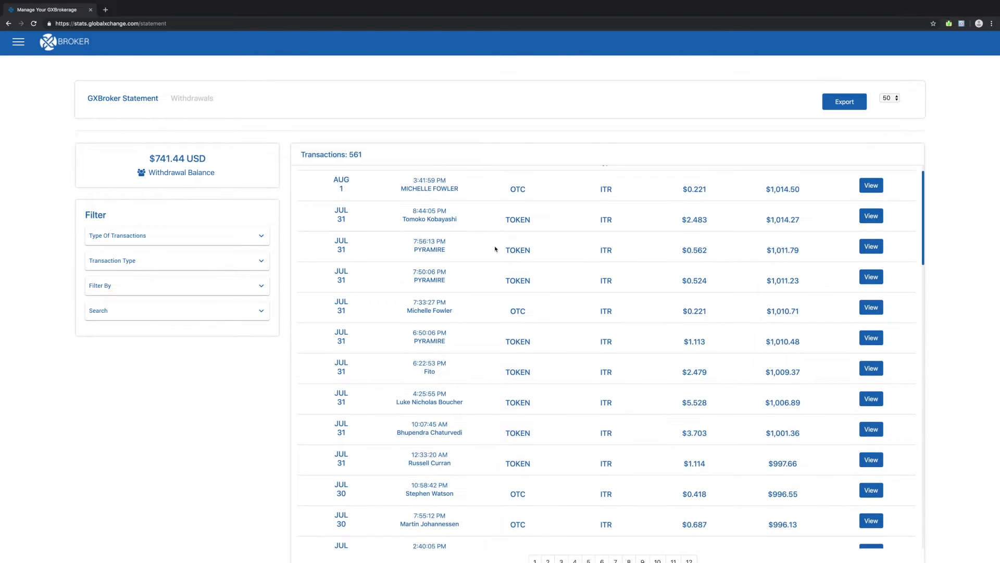
scroll("down", 3)
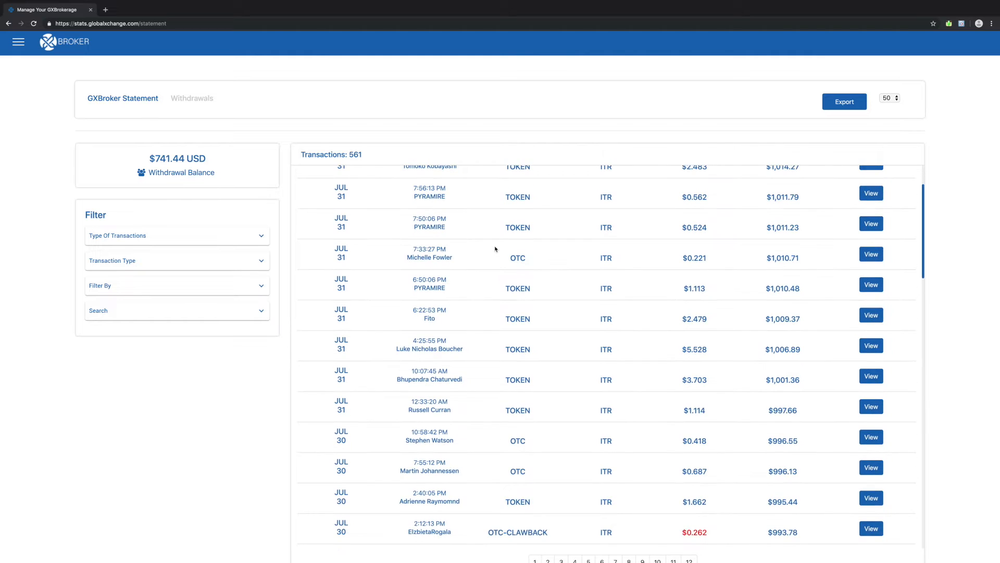
scroll("down", 3)
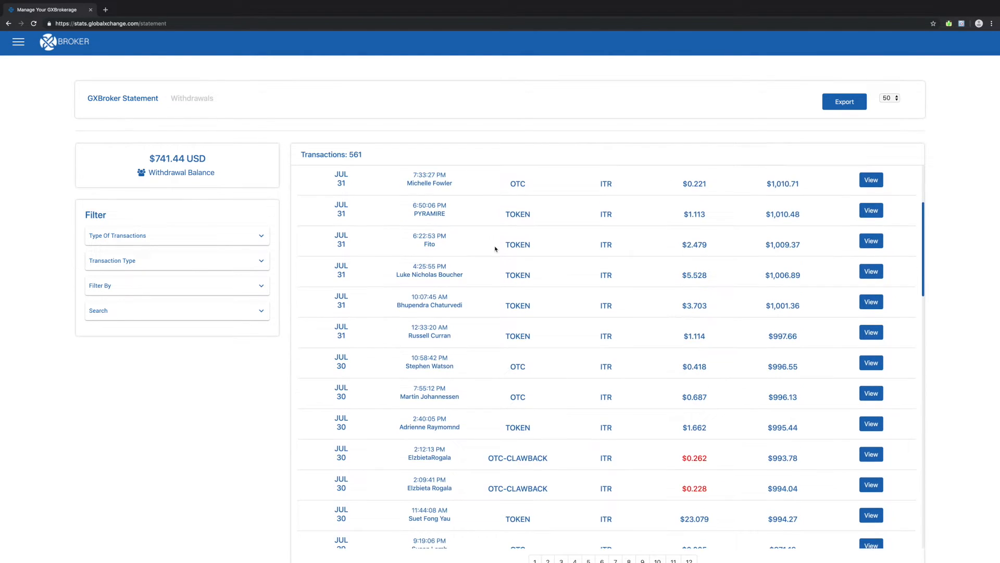
scroll("down", 3)
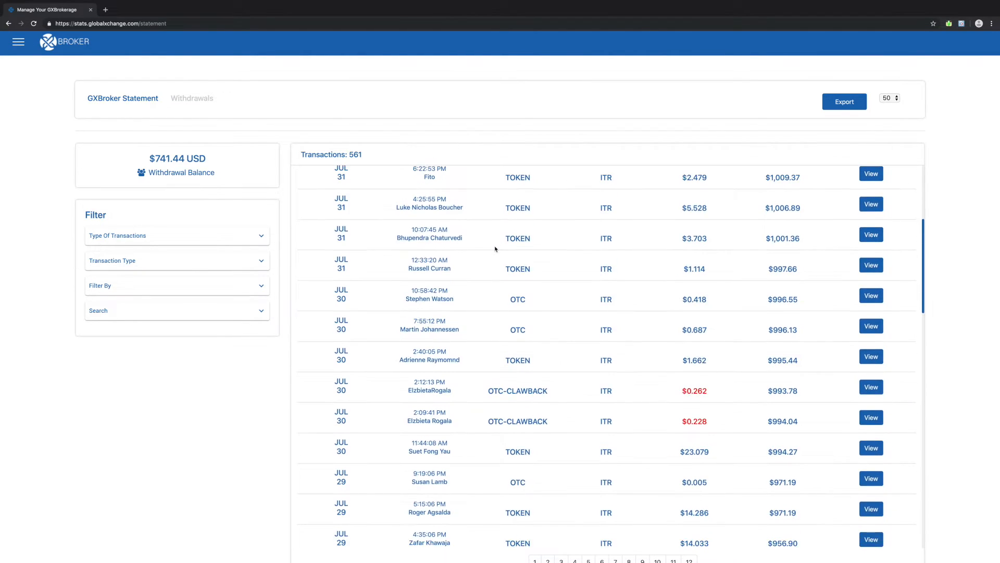
scroll("down", 3)
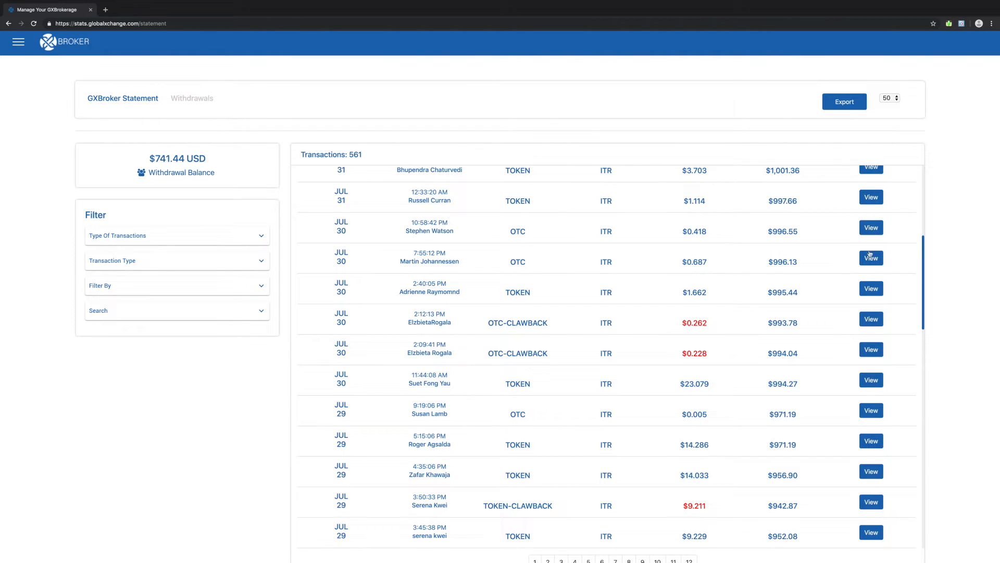
mouse_move(854, 266)
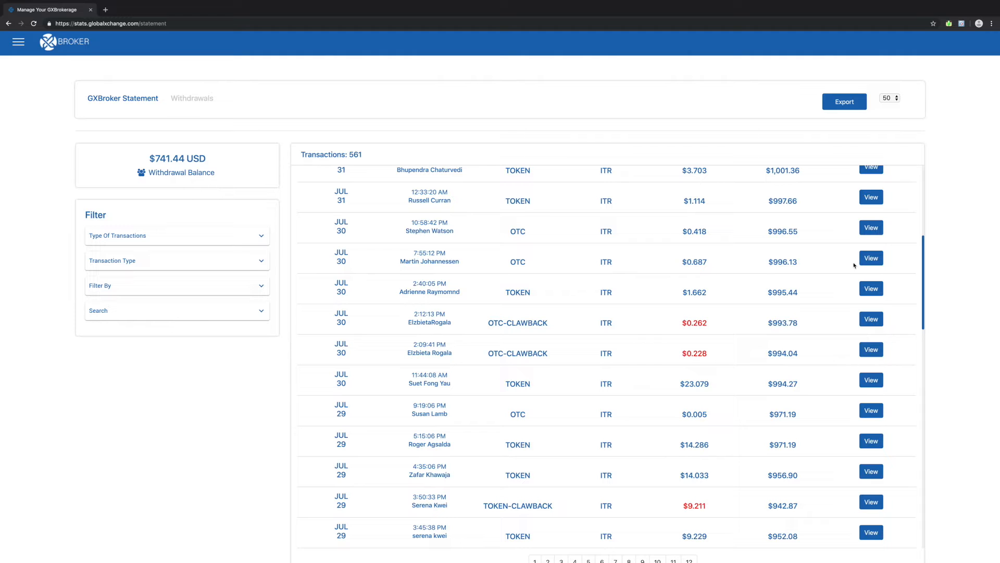
mouse_move(786, 292)
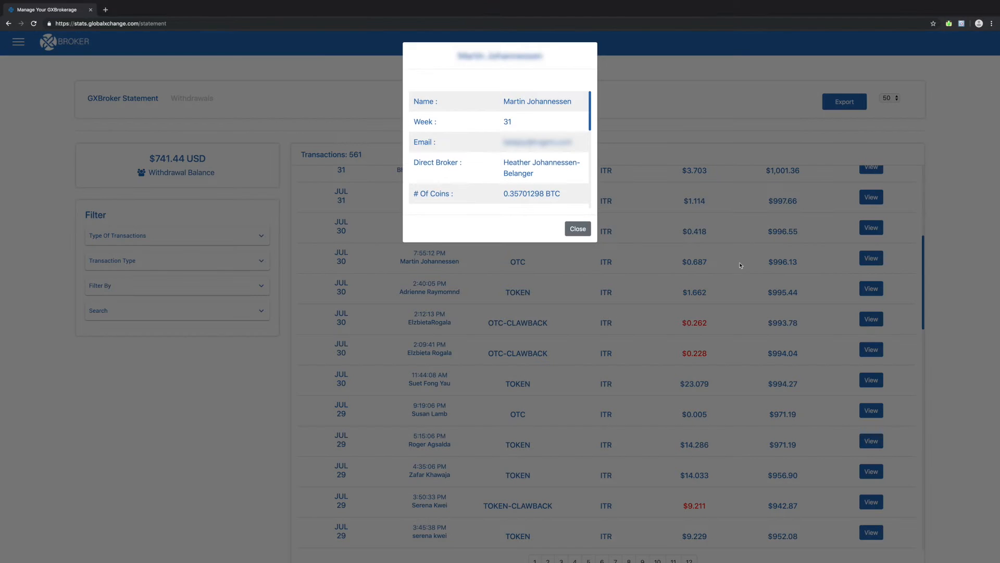
mouse_move(482, 131)
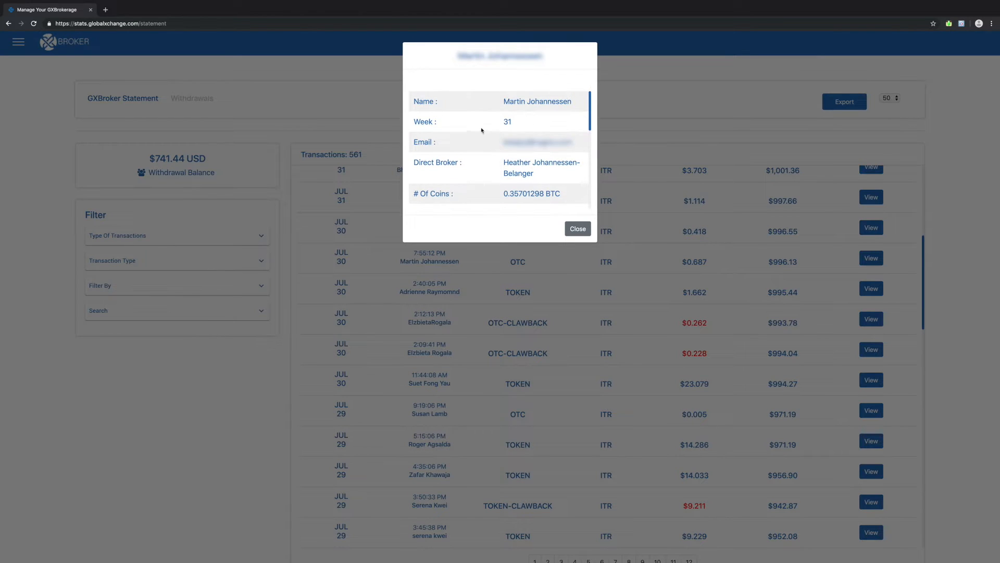
scroll("down", 3)
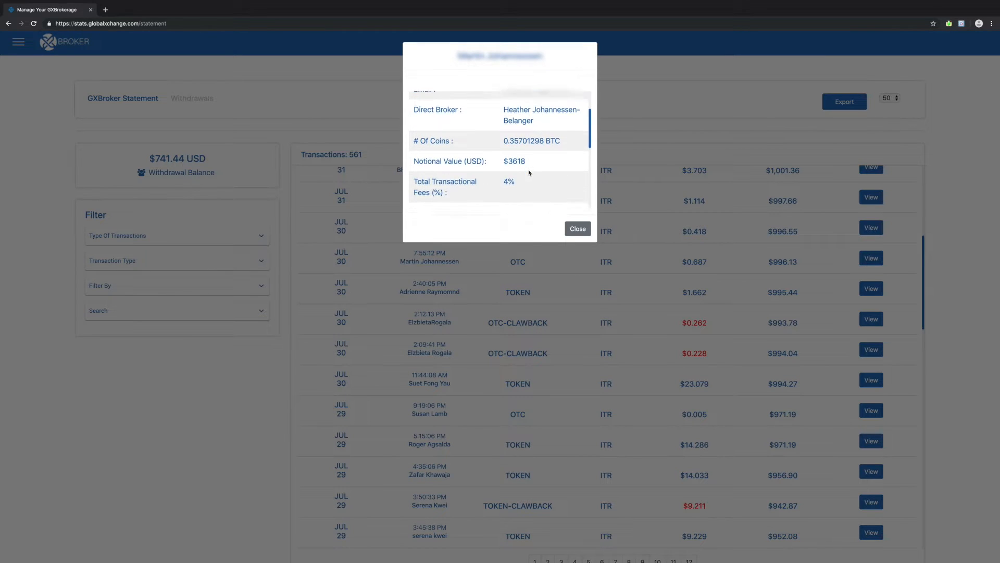
scroll("down", 3)
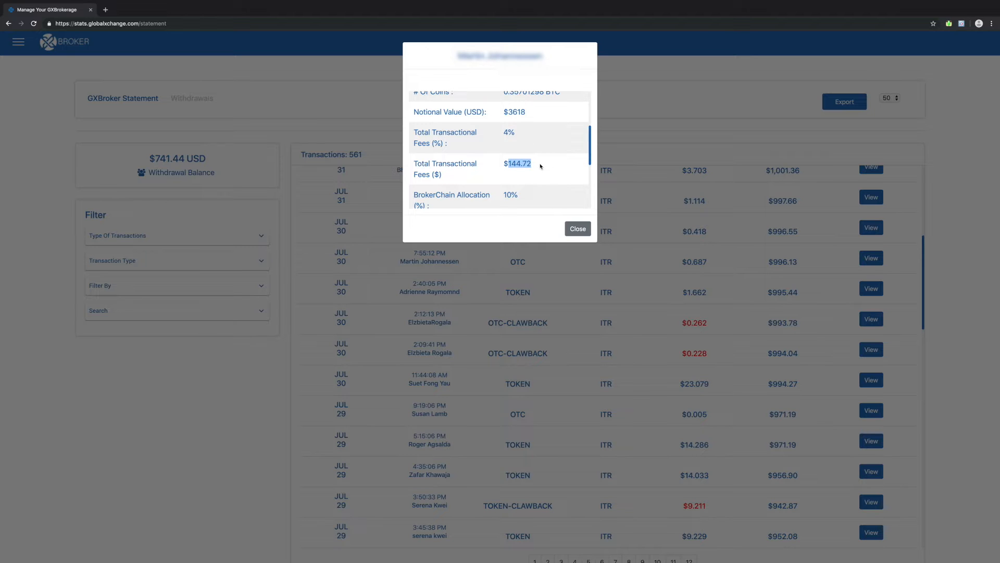
scroll("down", 3)
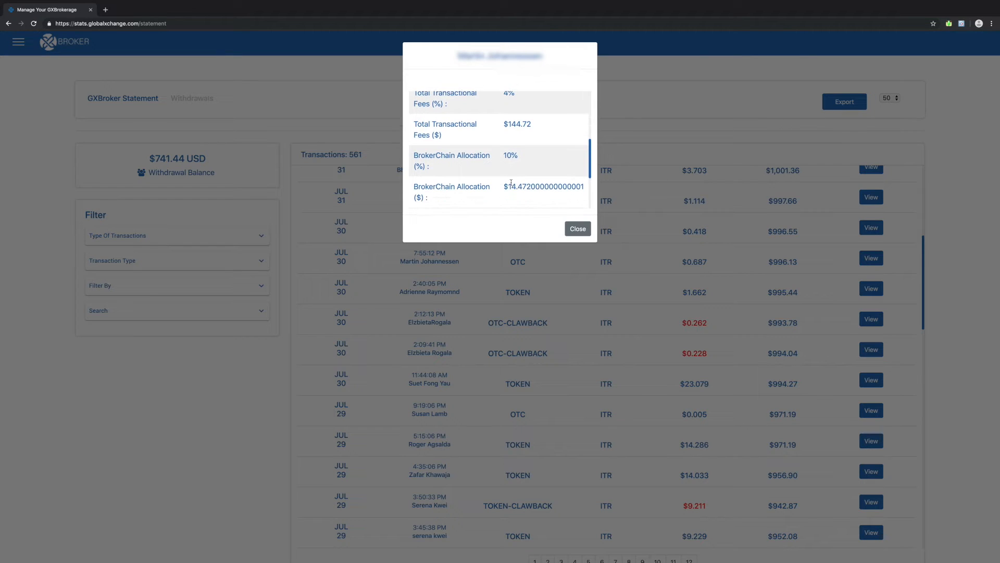
scroll("down", 3)
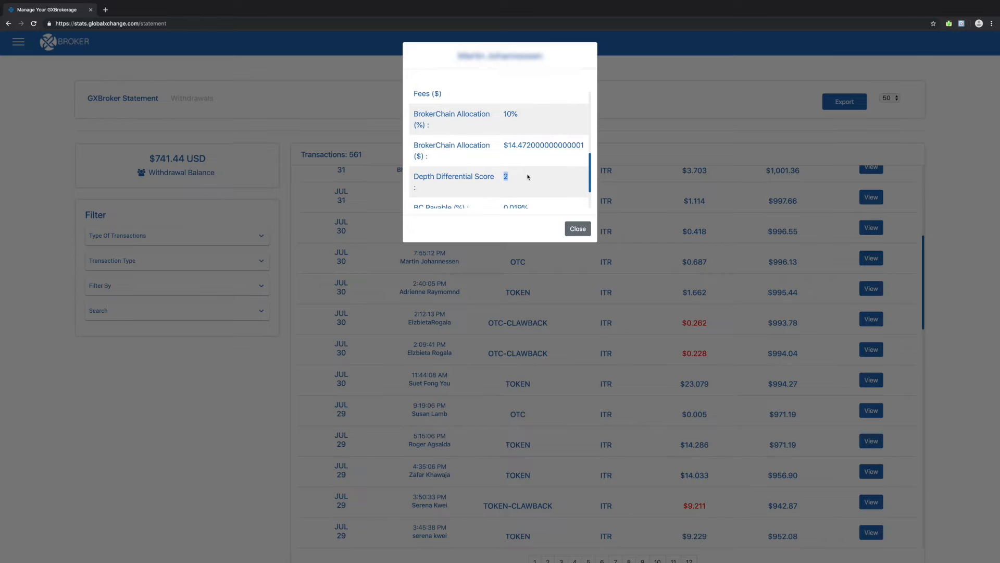
scroll("down", 3)
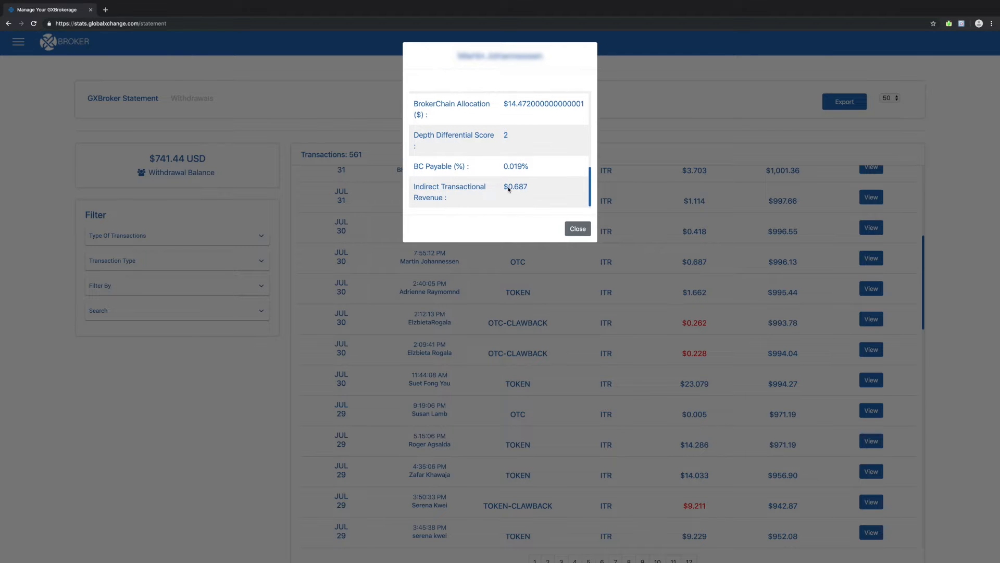
left_click(576, 228)
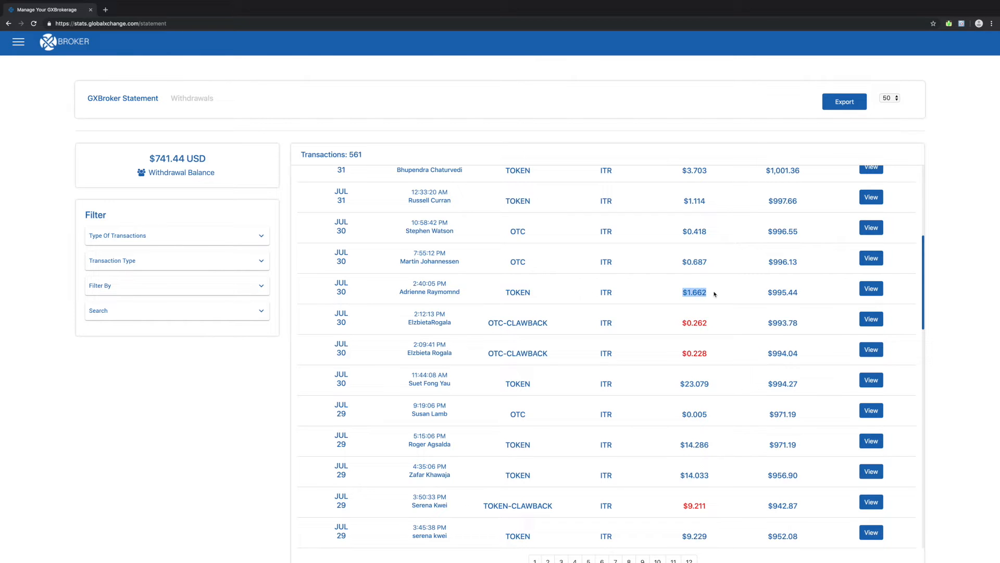
scroll("up", 3)
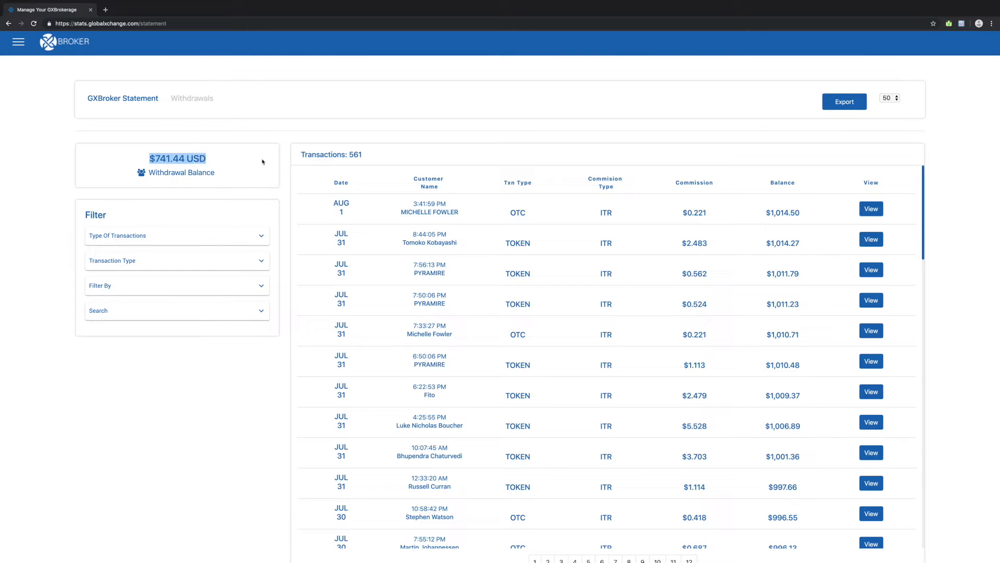
left_click(177, 238)
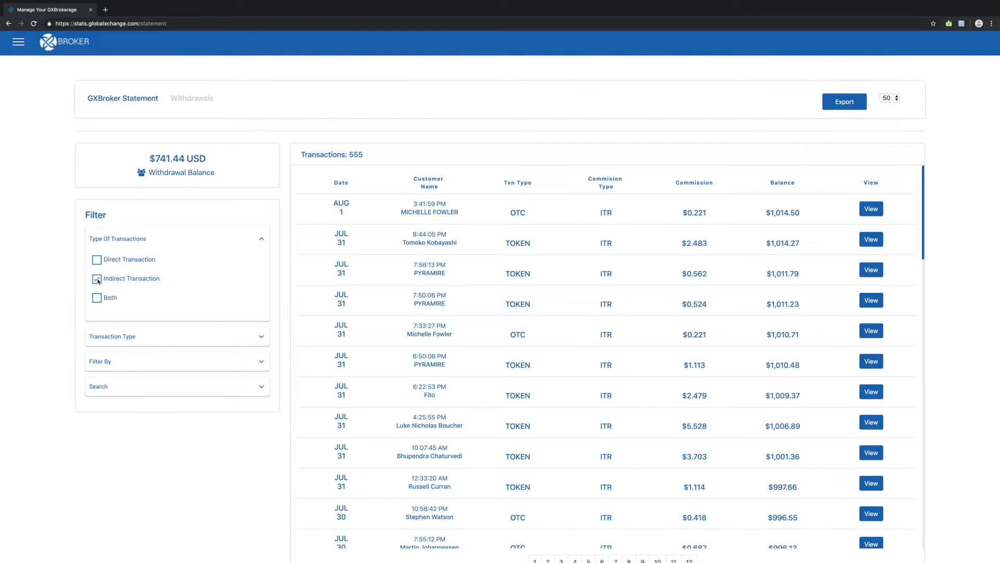
- Filter the statement to both directions, OTC then Token types, by broker, searching 'nich'
left_click(96, 297)
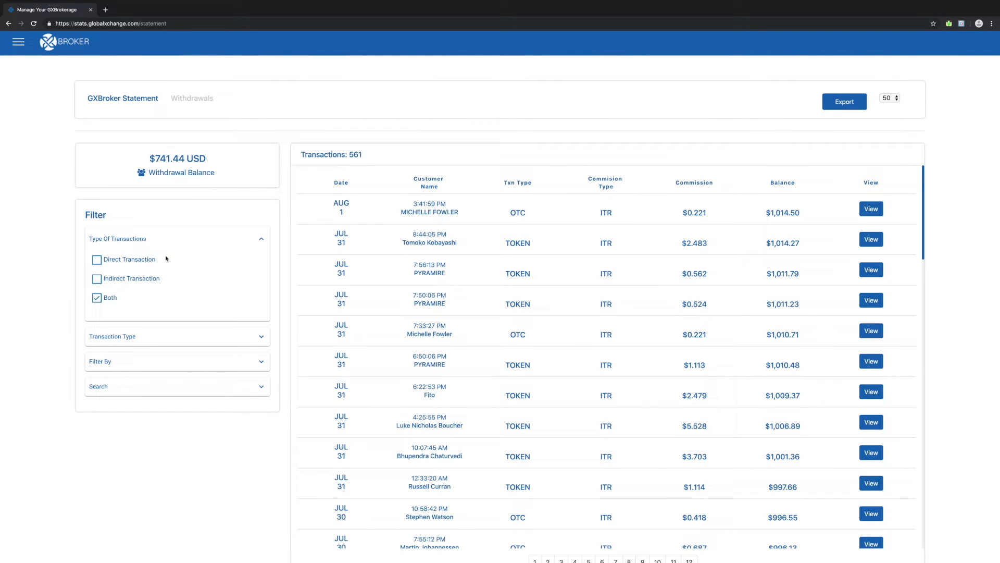
left_click(178, 337)
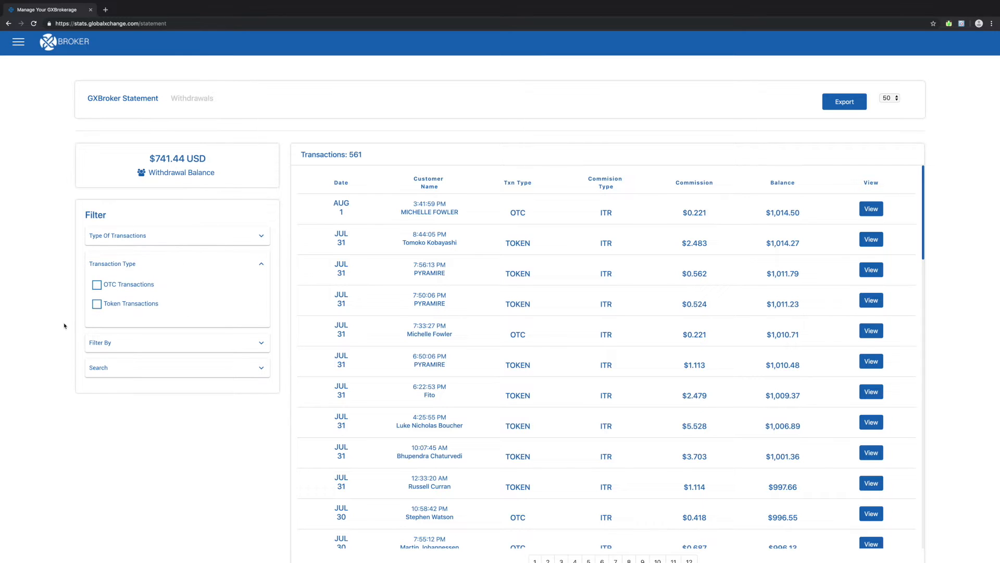
left_click(95, 283)
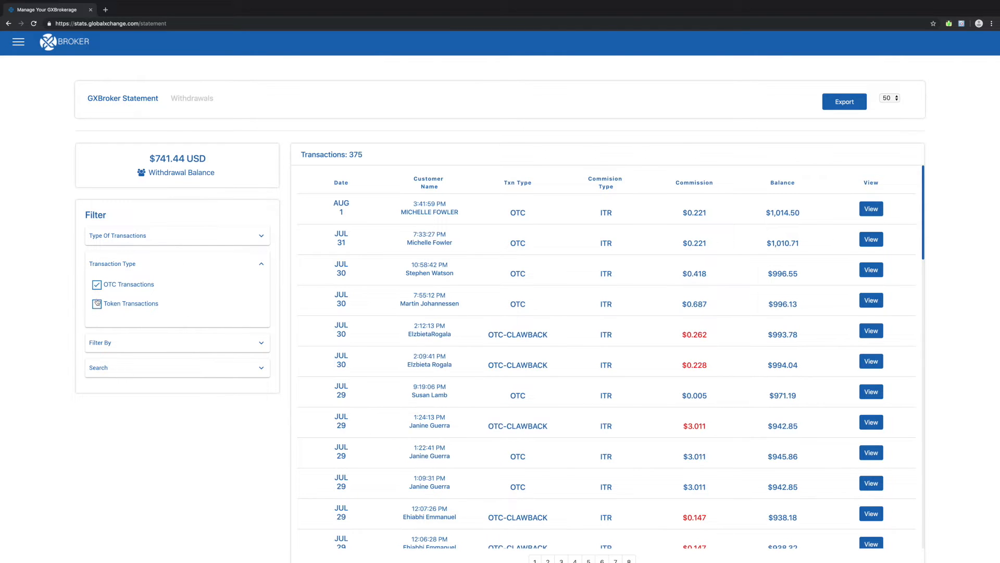
left_click(96, 284)
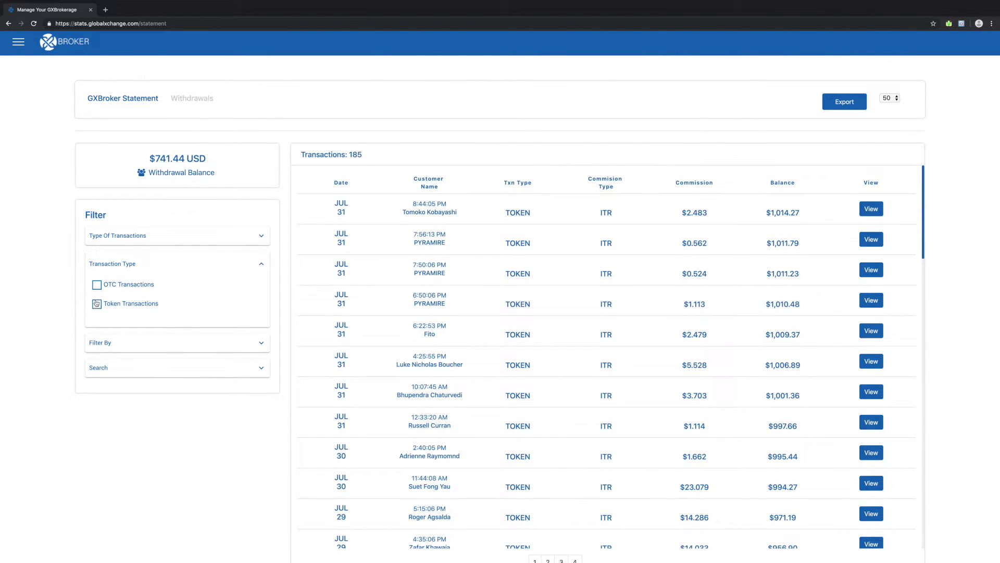
left_click(177, 343)
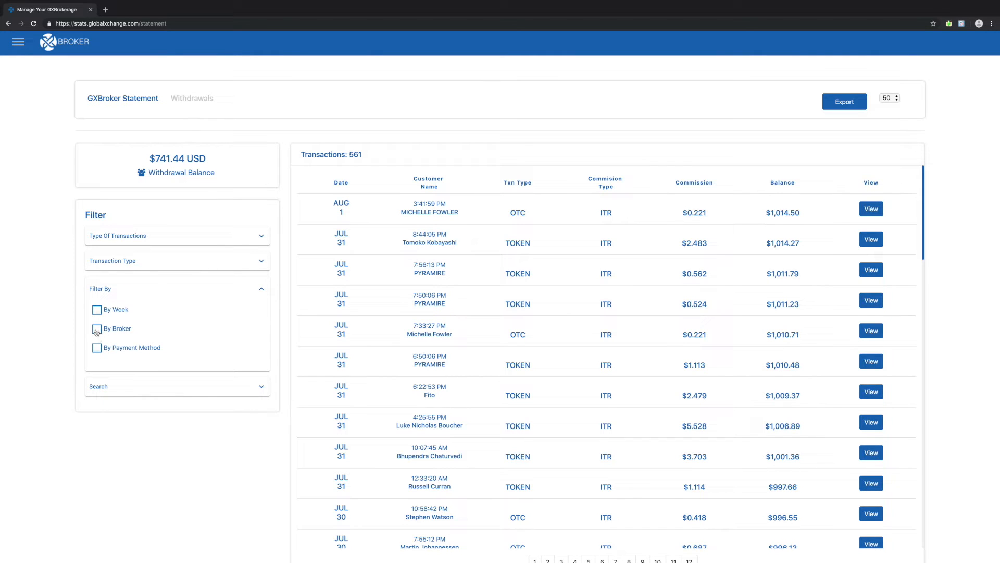
left_click(96, 328)
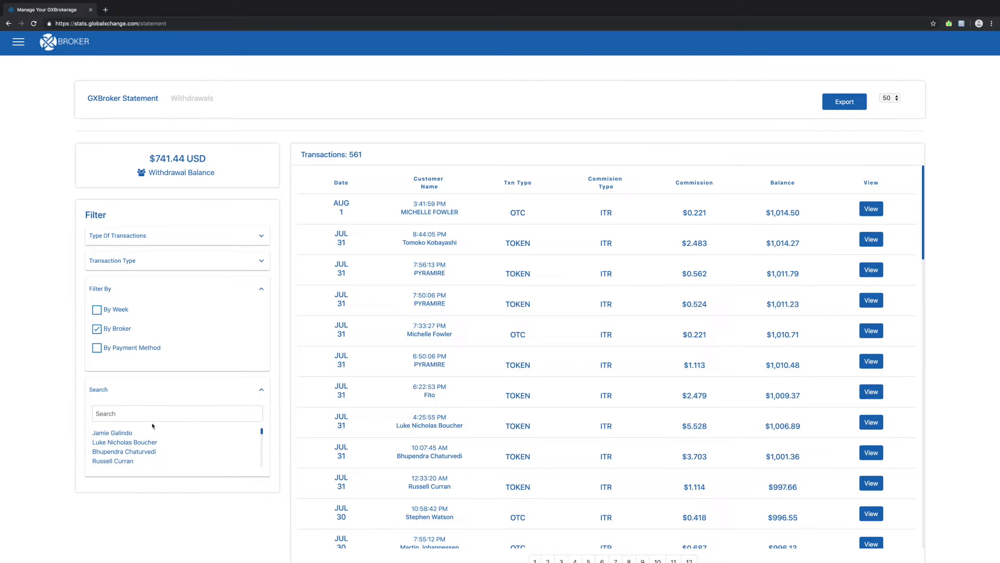
type("nich")
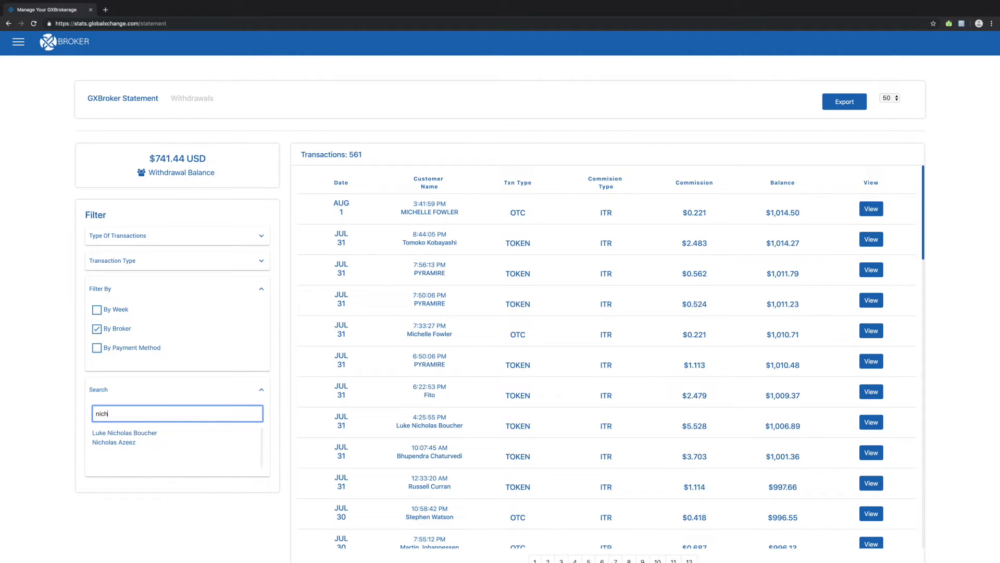
- Switch to the Withdrawals list showing one pending $7.00 ETH withdrawal
left_click(192, 98)
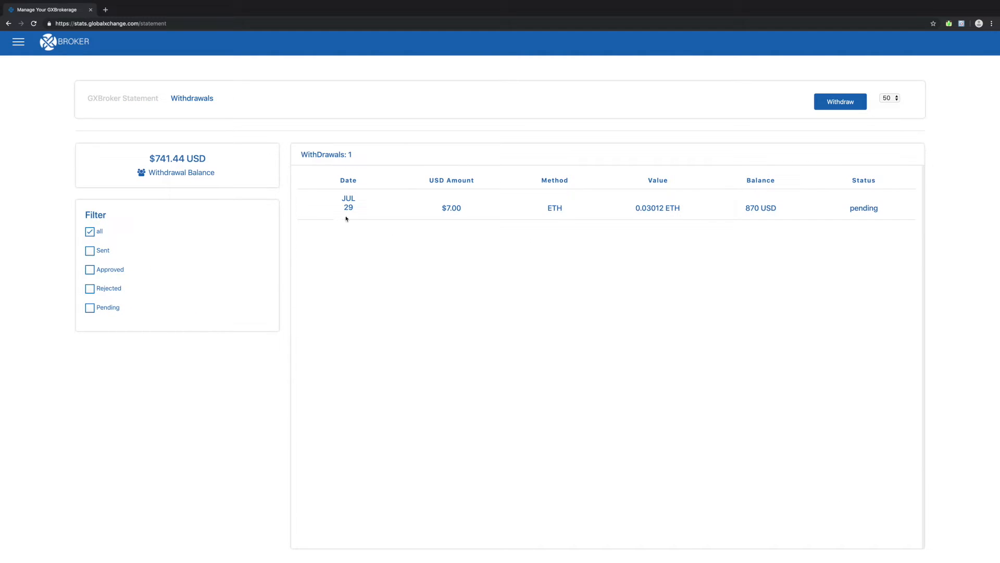
mouse_move(18, 60)
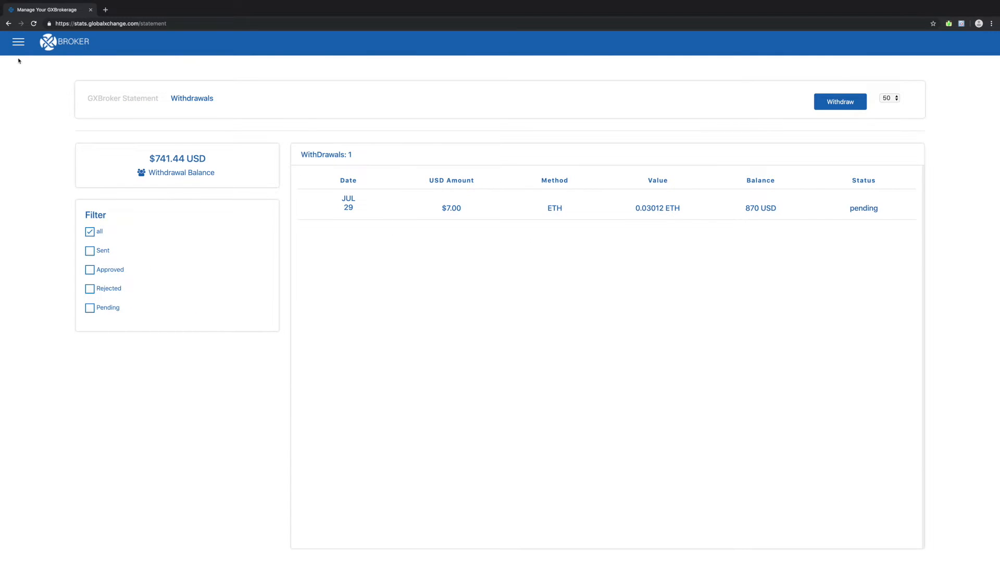
left_click(17, 41)
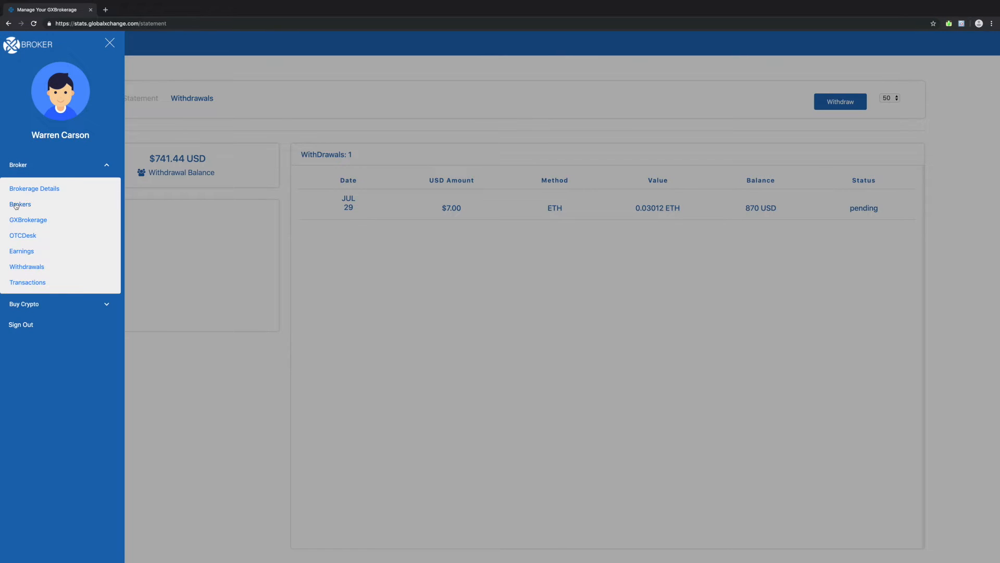
- Show the broker network list with both Direct and Indirect broker types and browse it
left_click(20, 204)
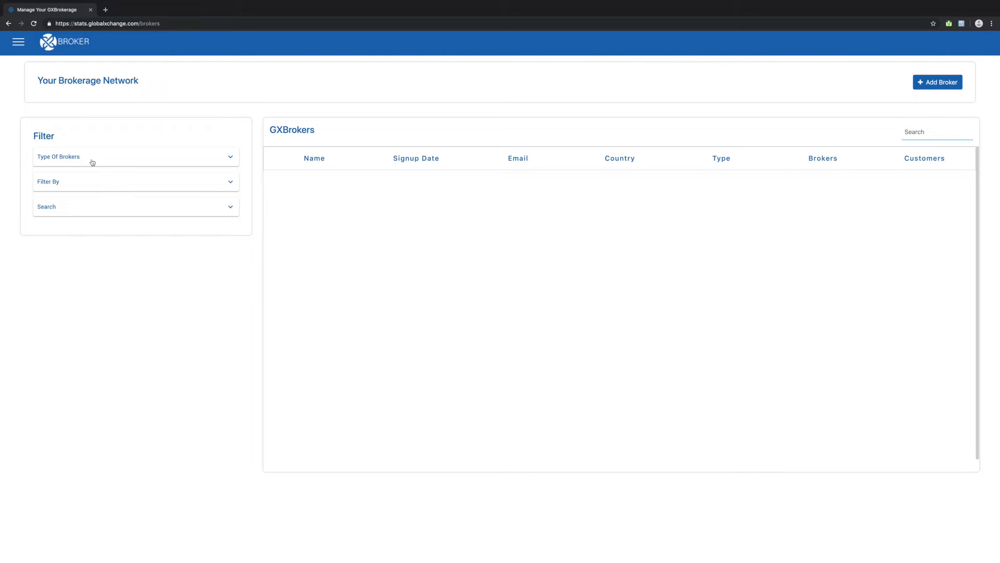
left_click(135, 157)
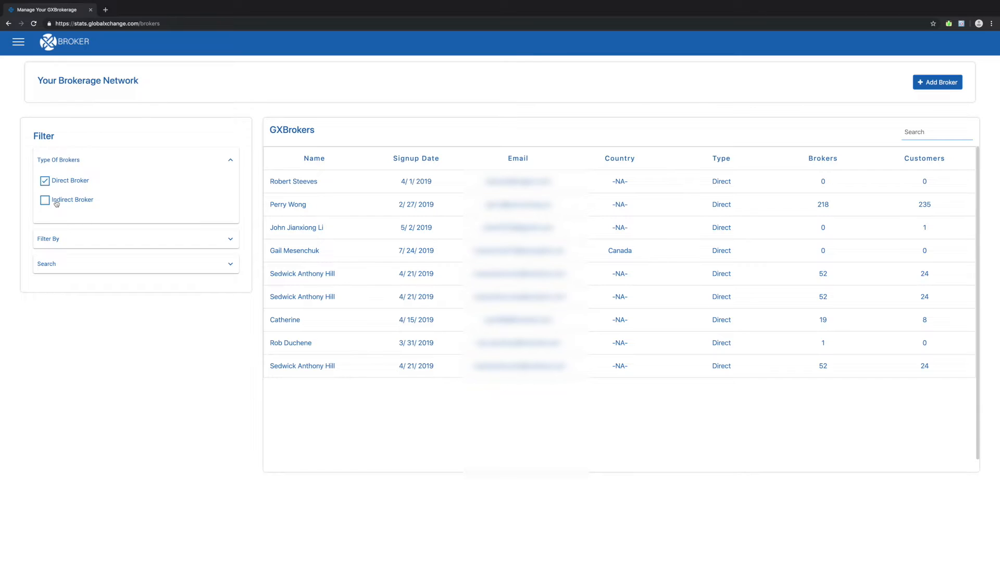
left_click(45, 199)
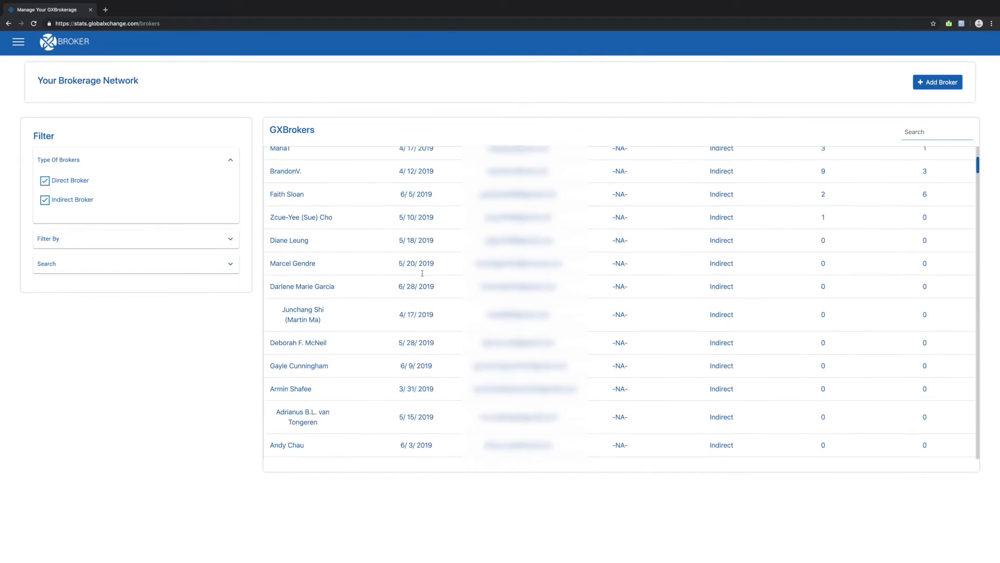
scroll("down", 3)
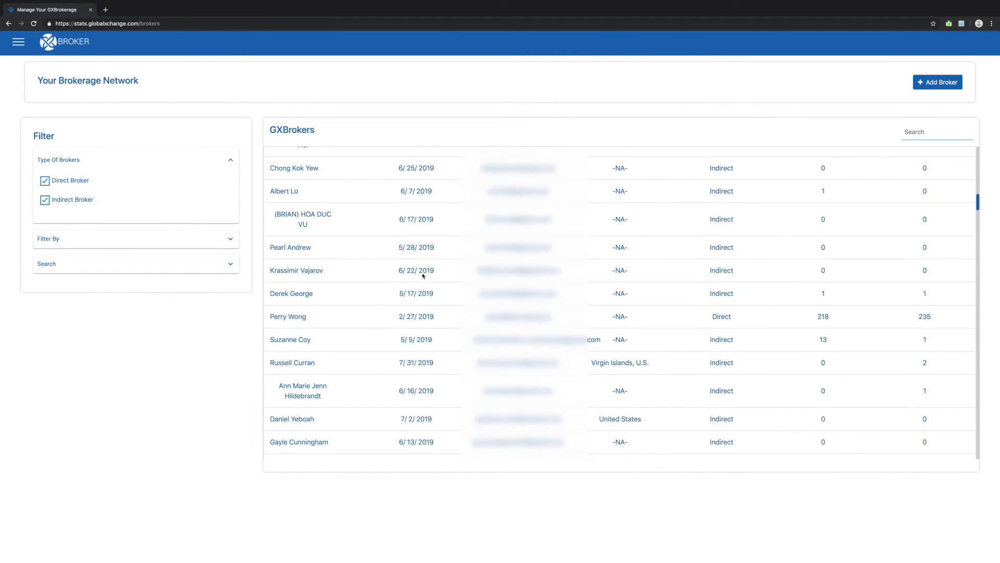
scroll("down", 3)
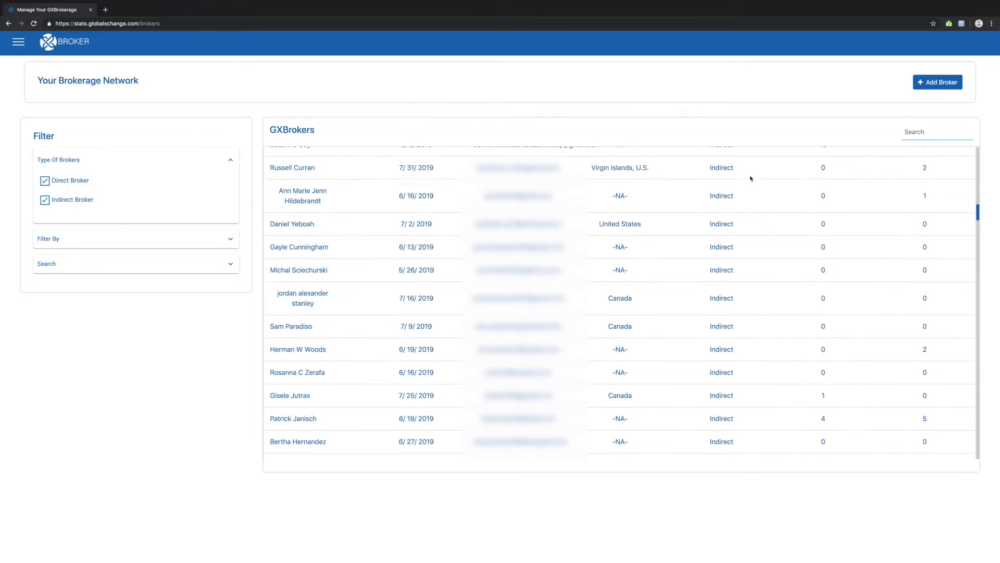
scroll("up", 3)
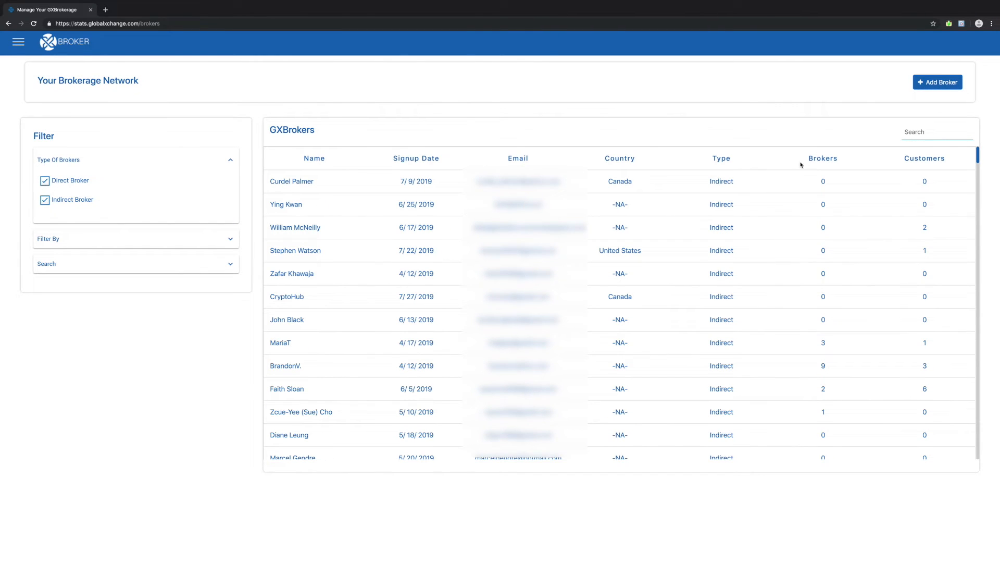
mouse_move(146, 169)
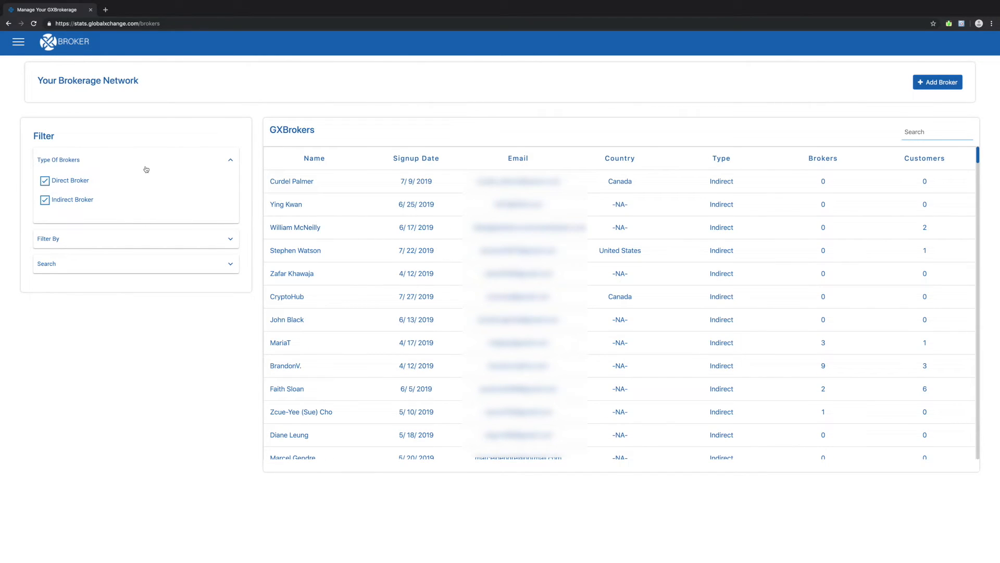